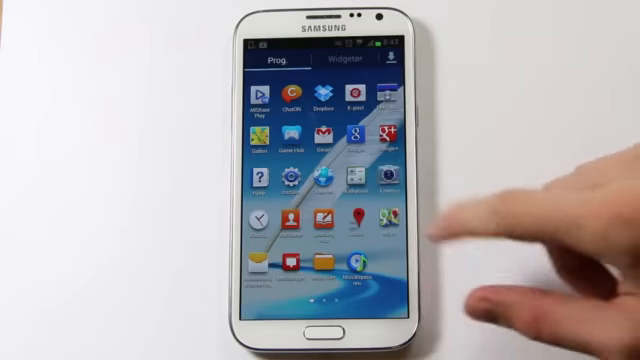
# Pull down the notification shade and open Inställn. to reach Programvaruuppdatering under Om enheten.
pyautogui.moveTo(320, 55); pyautogui.dragTo(320, 250)
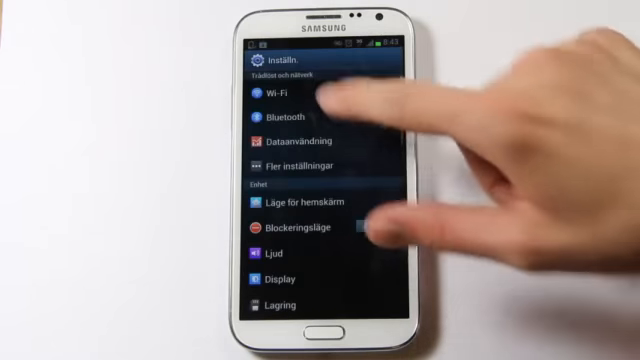
pyautogui.click(283, 91)
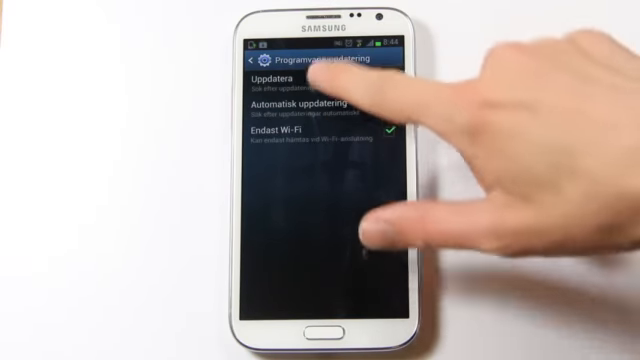
pyautogui.click(280, 82)
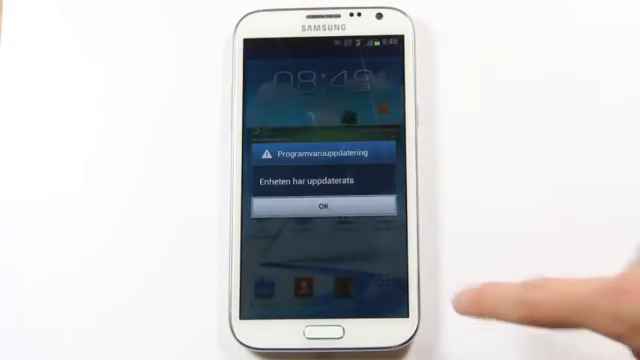
# Dismiss the 'Enheten har uppdaterats' confirmation with OK.
pyautogui.click(320, 206)
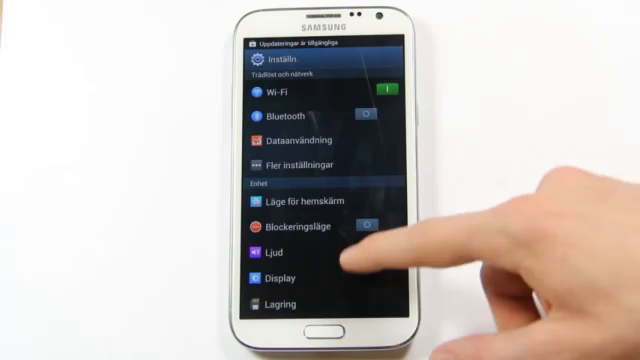
# View the Om enheten device information, then go to the Program apps list.
pyautogui.scroll(-3)
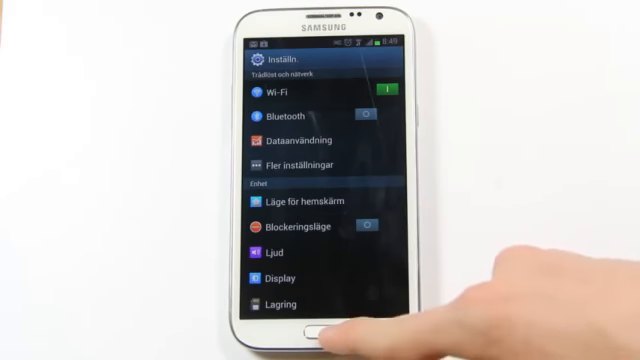
pyautogui.click(312, 325)
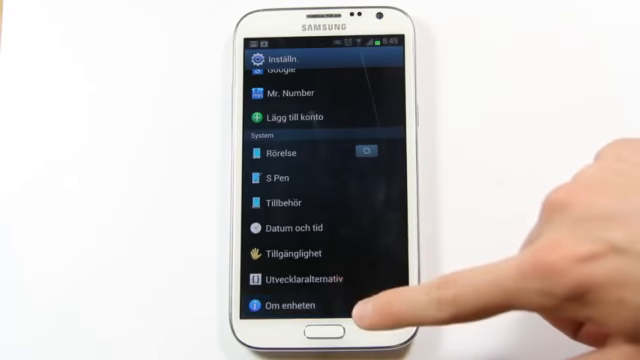
pyautogui.click(290, 311)
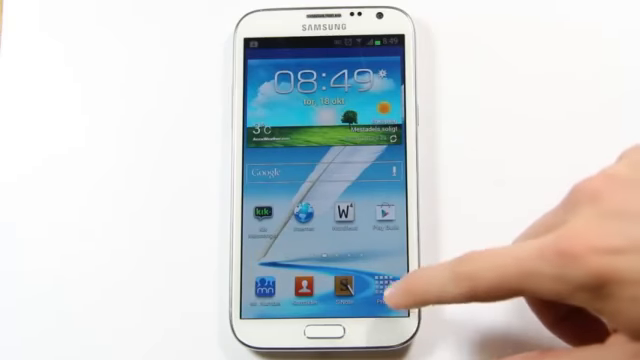
pyautogui.click(392, 288)
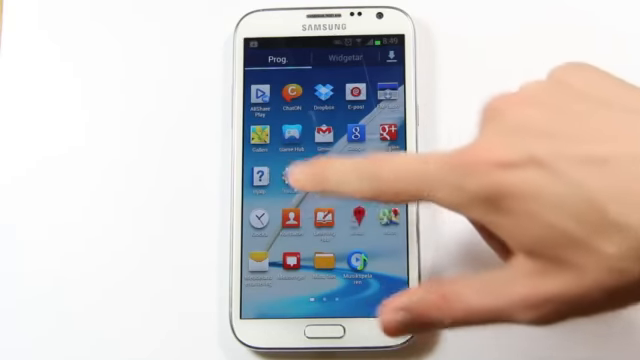